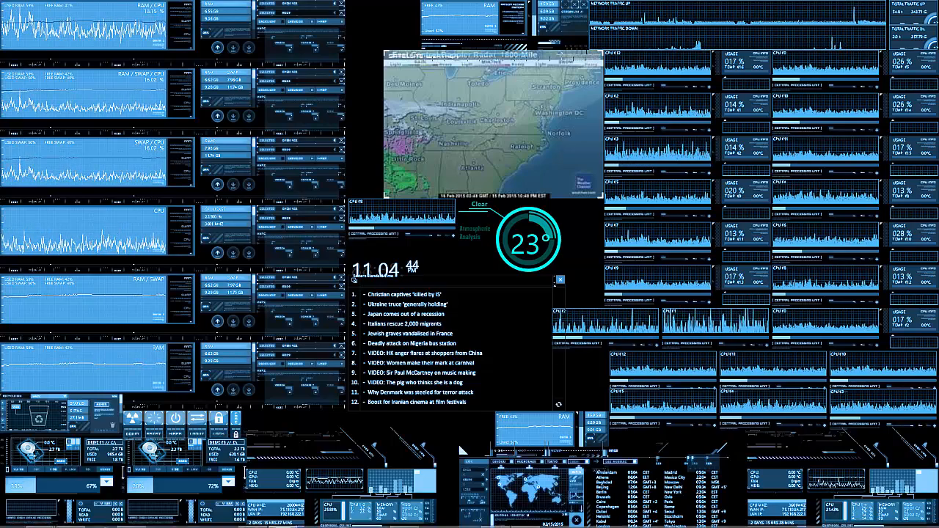
# - Bring up the Win+X power-user menu from the Start corner to reach Event Viewer
pyautogui.click(11, 519)
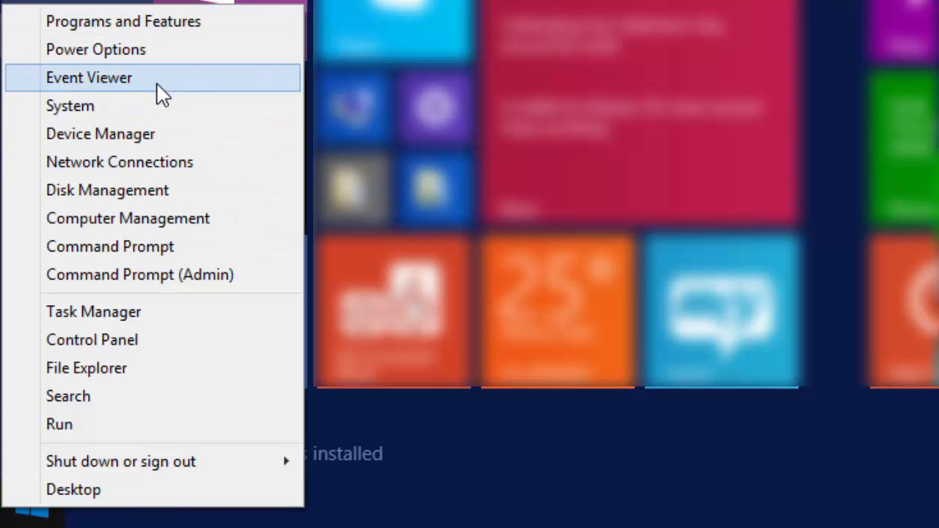
pyautogui.moveTo(184, 218)
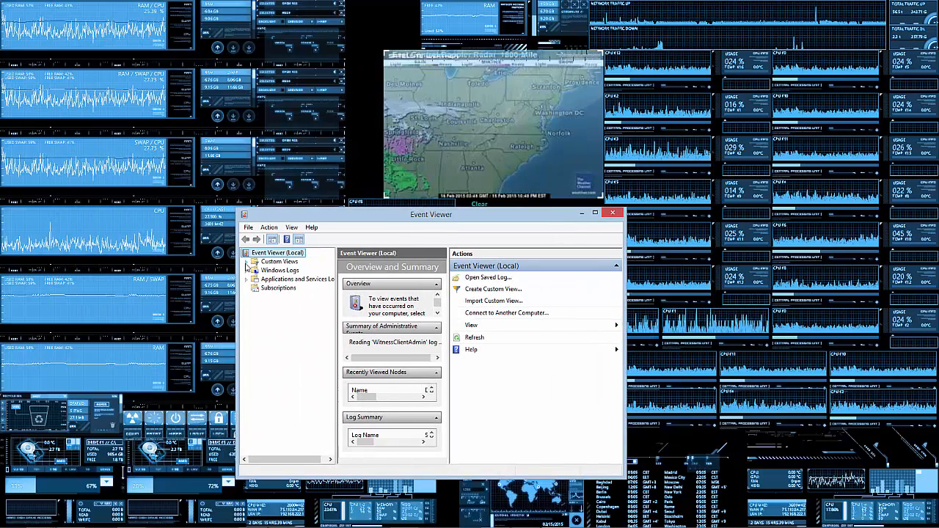
# - Select the System log under Windows Logs, listing its 4,778 events
pyautogui.click(253, 270)
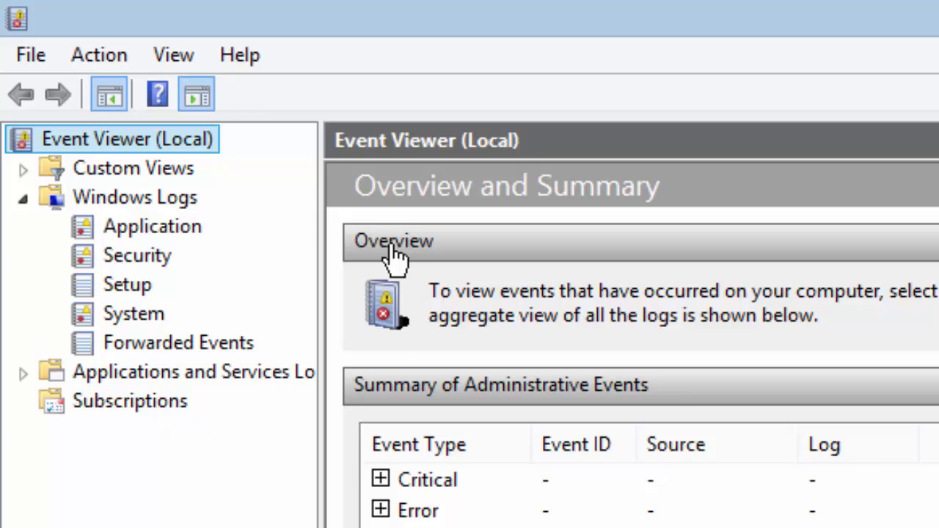
pyautogui.moveTo(378, 264)
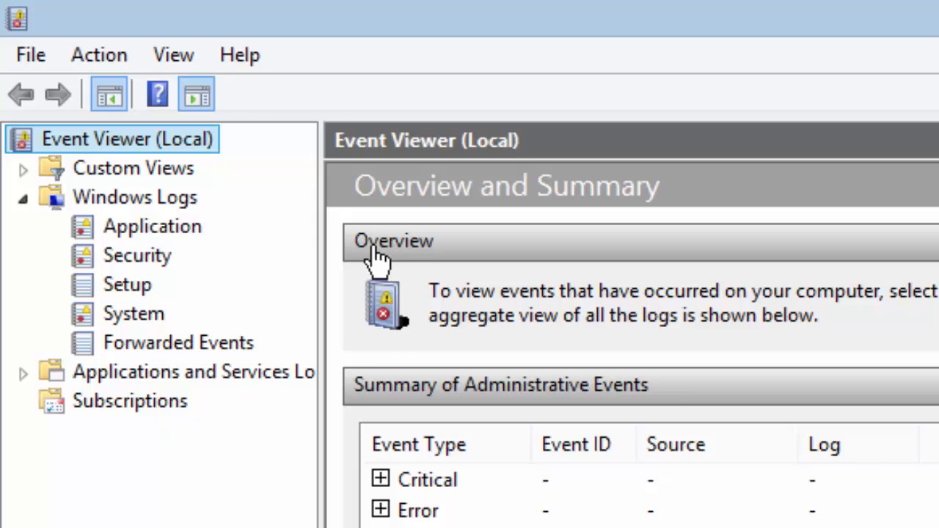
pyautogui.moveTo(204, 334)
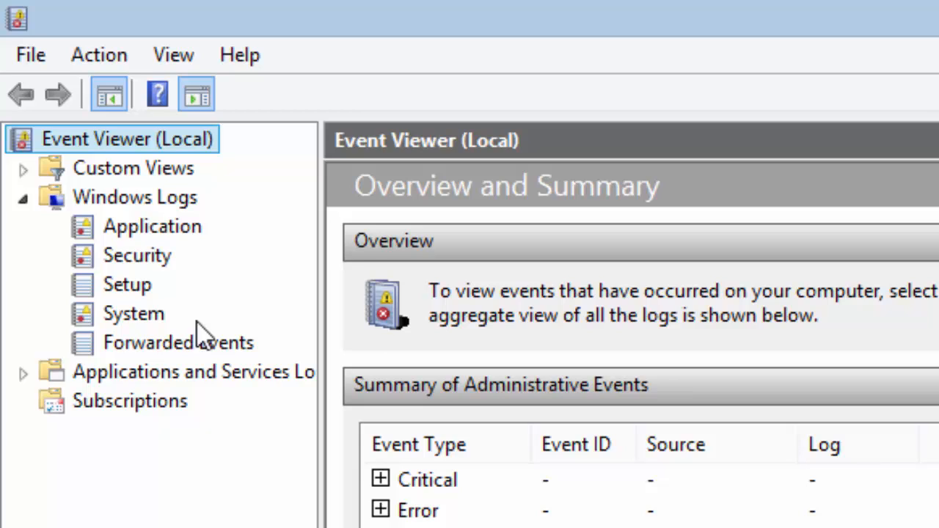
pyautogui.moveTo(151, 315)
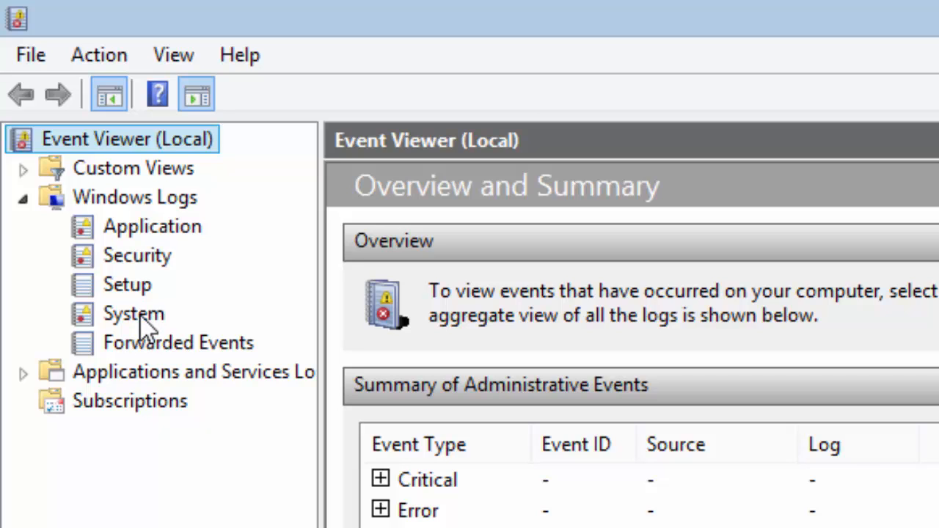
pyautogui.click(134, 313)
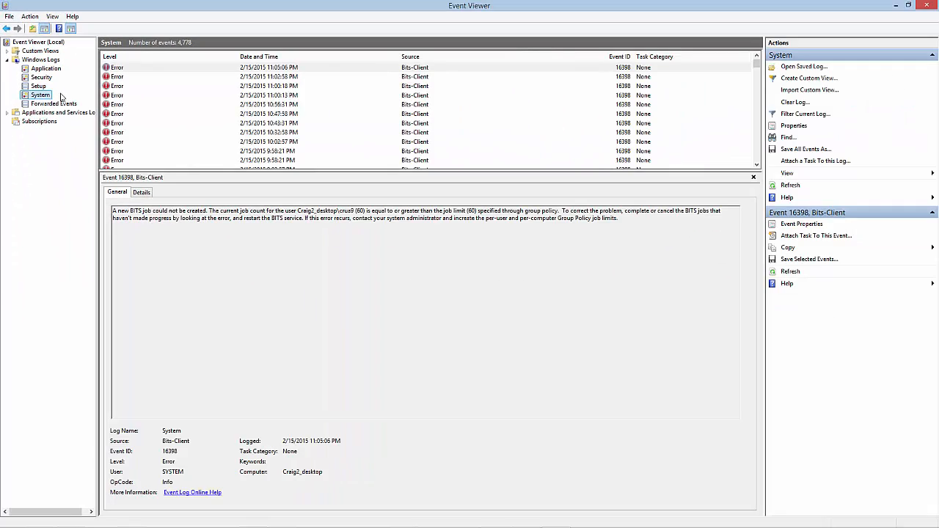
pyautogui.click(45, 68)
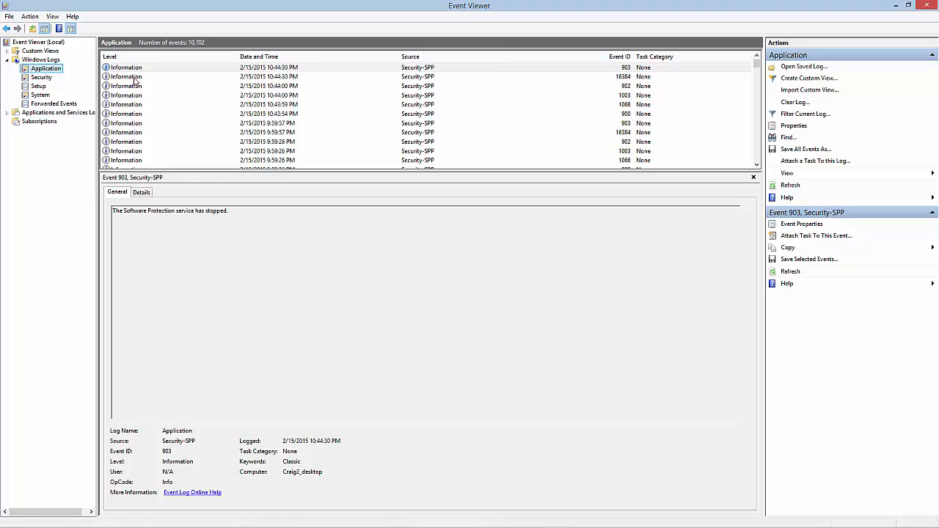
pyautogui.click(40, 94)
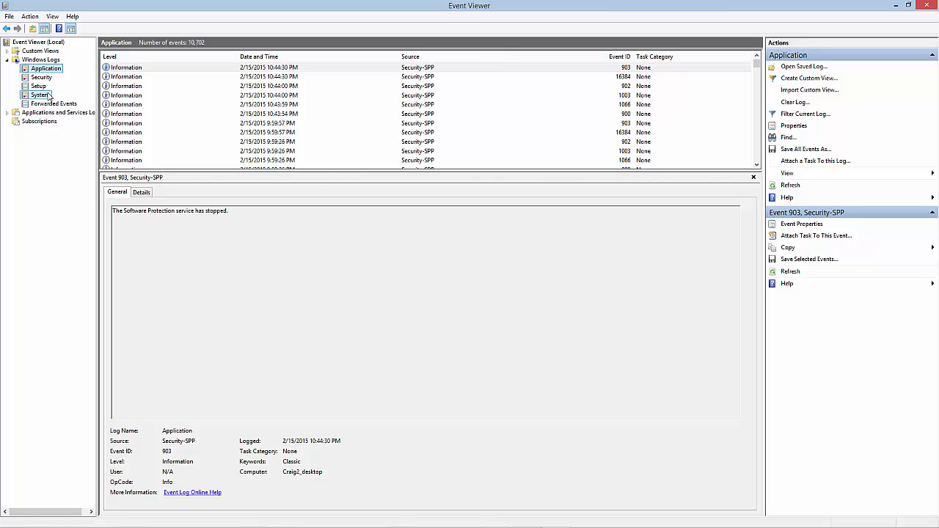
pyautogui.click(41, 95)
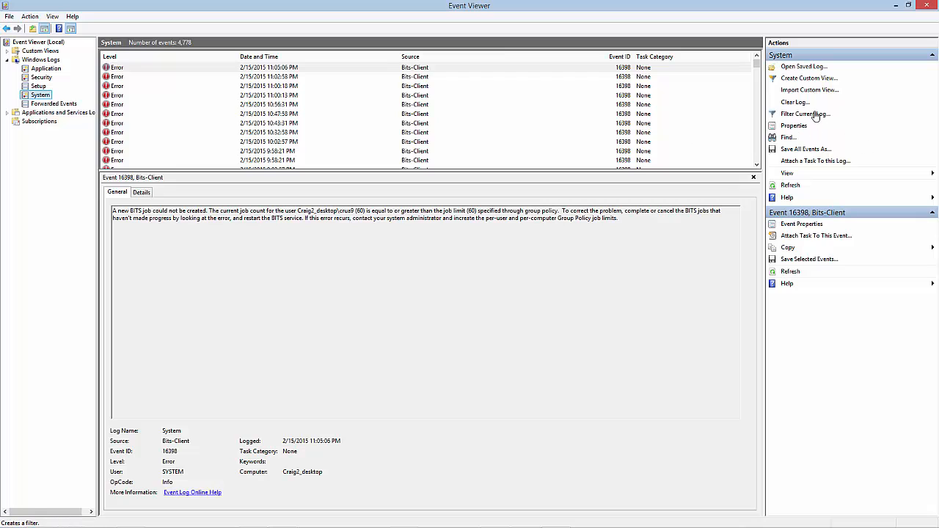
# - Start Filter Current Log for the System log from the Actions pane
pyautogui.click(805, 114)
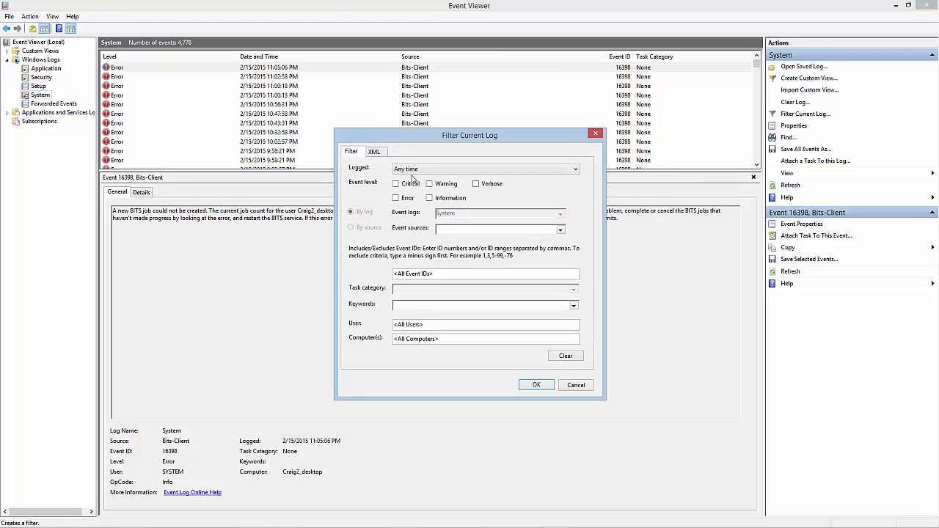
# - Filter the System log to Critical, Error and Warning levels, leaving 733 events
pyautogui.click(396, 183)
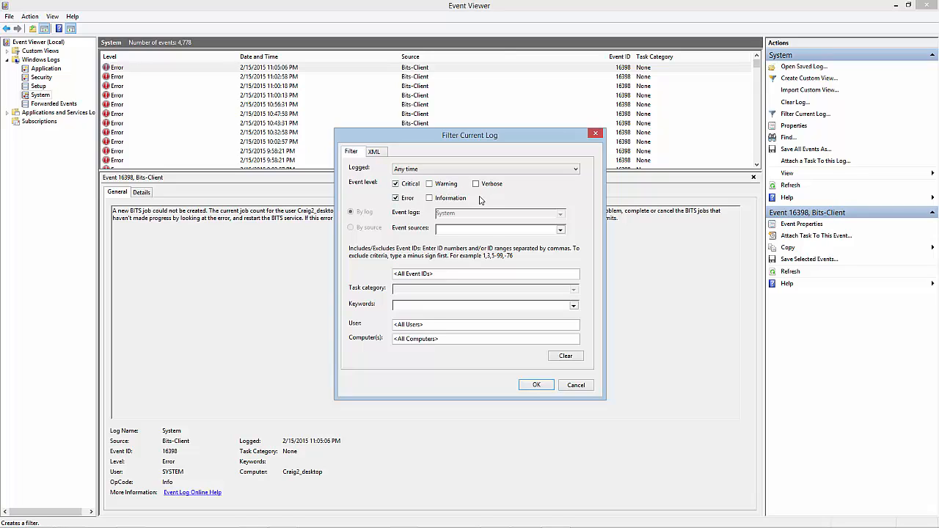
pyautogui.moveTo(437, 135)
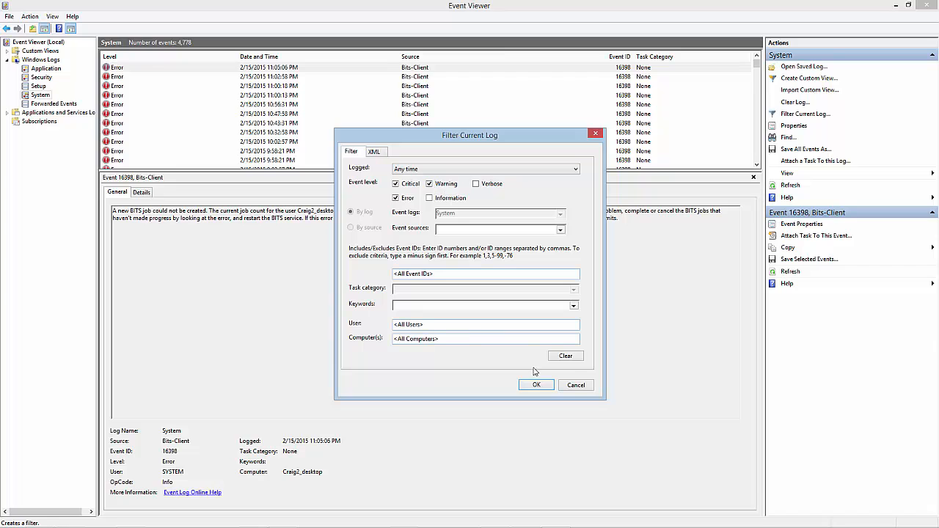
pyautogui.click(535, 384)
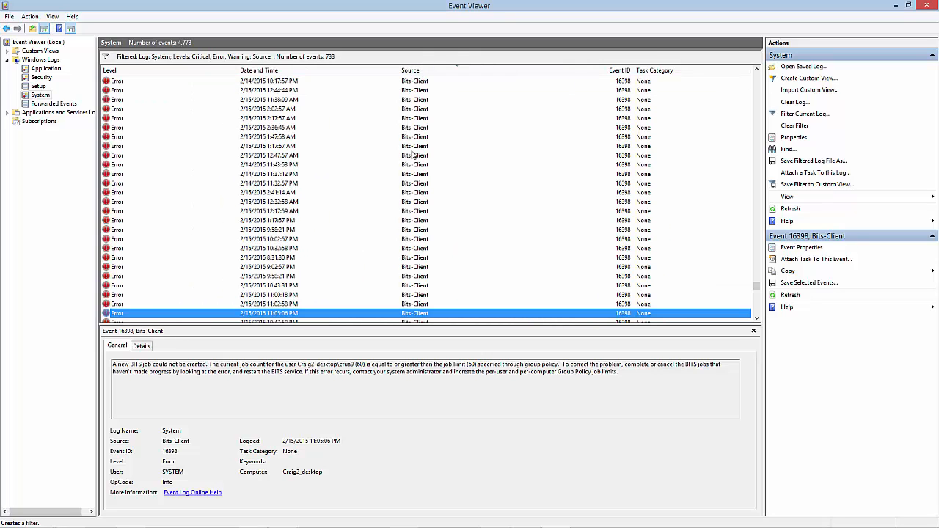
# - Scroll the filtered System events to see bowser Error and Warning entries
pyautogui.scroll(-3)
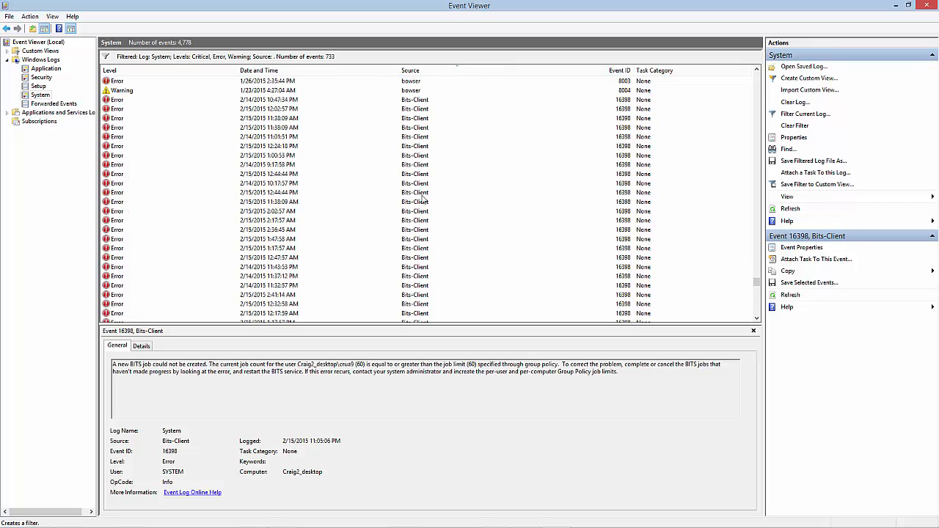
pyautogui.moveTo(387, 152)
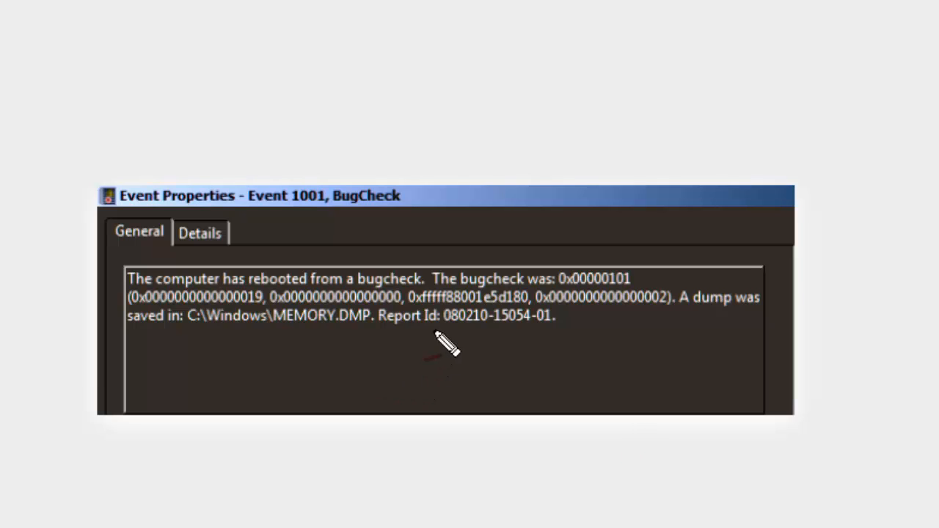
pyautogui.moveTo(440, 300)
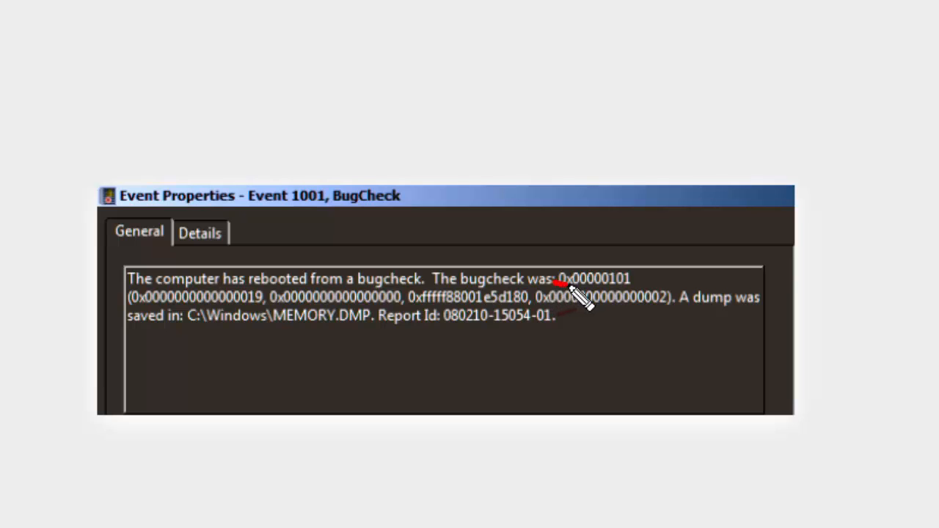
# - Review the BugCheck Event 1001 properties showing bugcheck code 0x00000101
pyautogui.moveTo(587, 293); pyautogui.dragTo(594, 286)
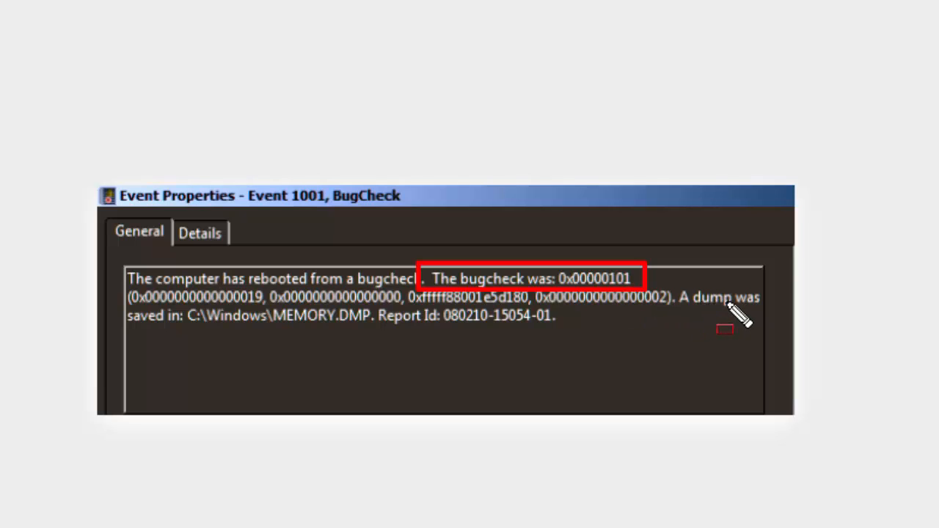
pyautogui.moveTo(716, 305)
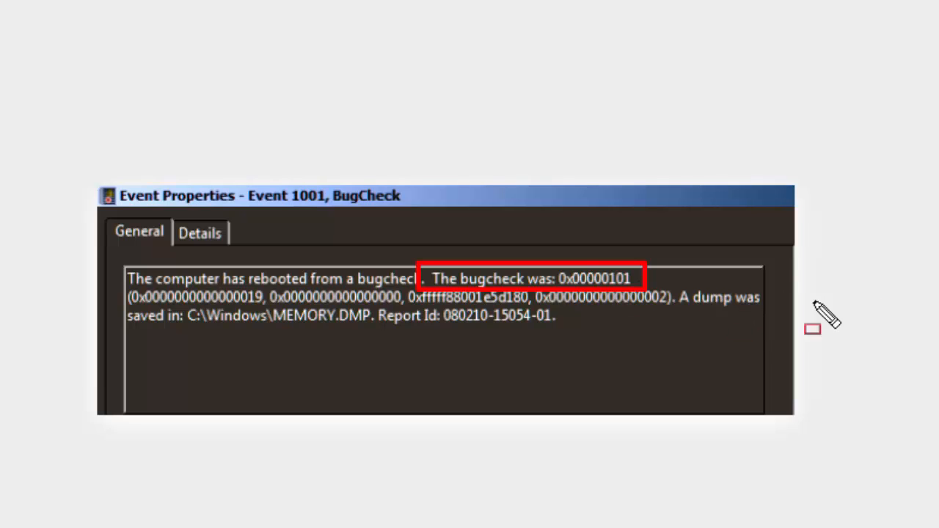
pyautogui.moveTo(693, 316)
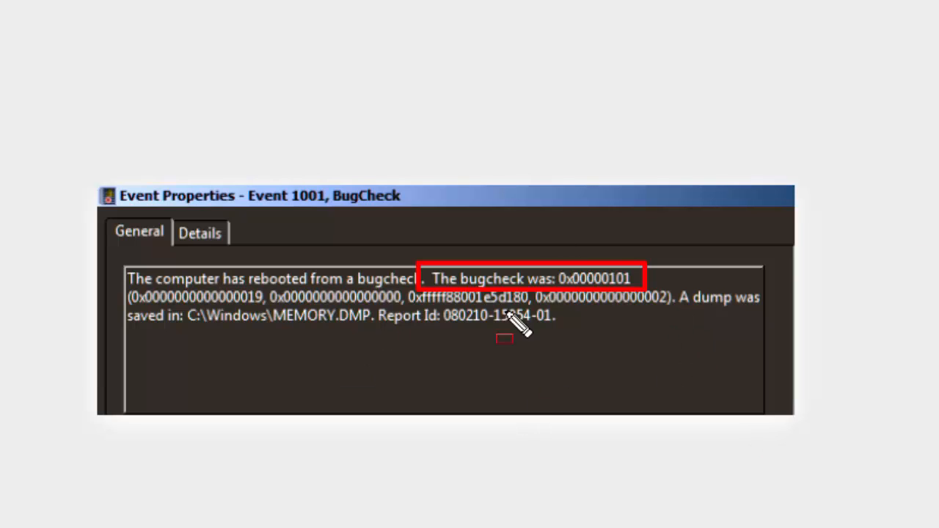
pyautogui.moveTo(638, 345)
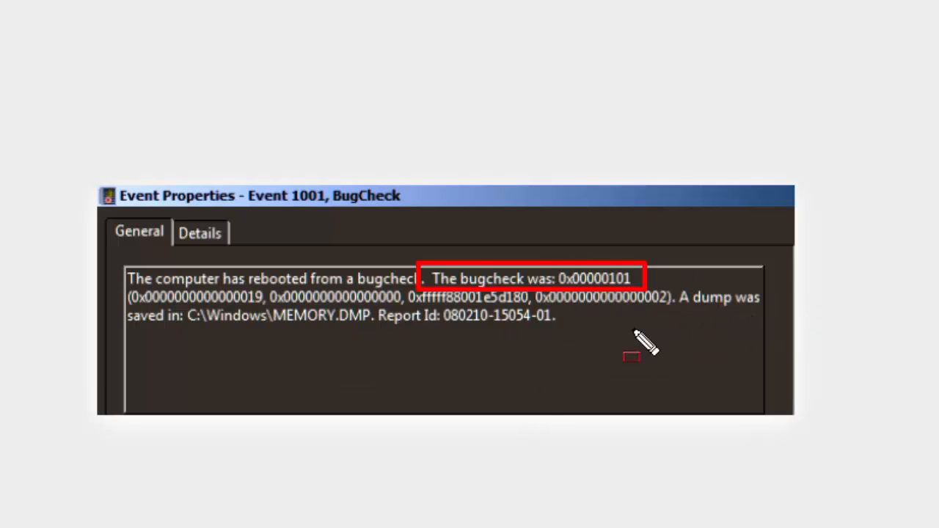
pyautogui.moveTo(187, 319)
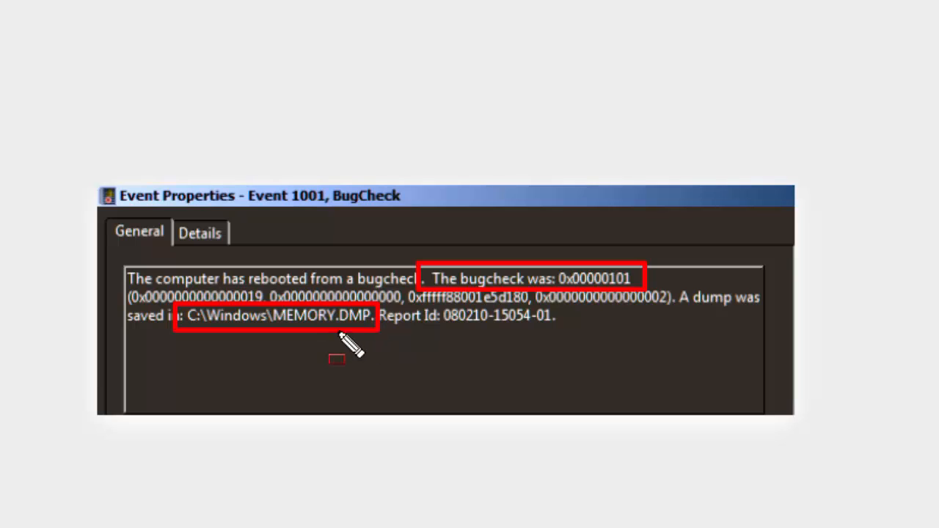
pyautogui.moveTo(649, 283)
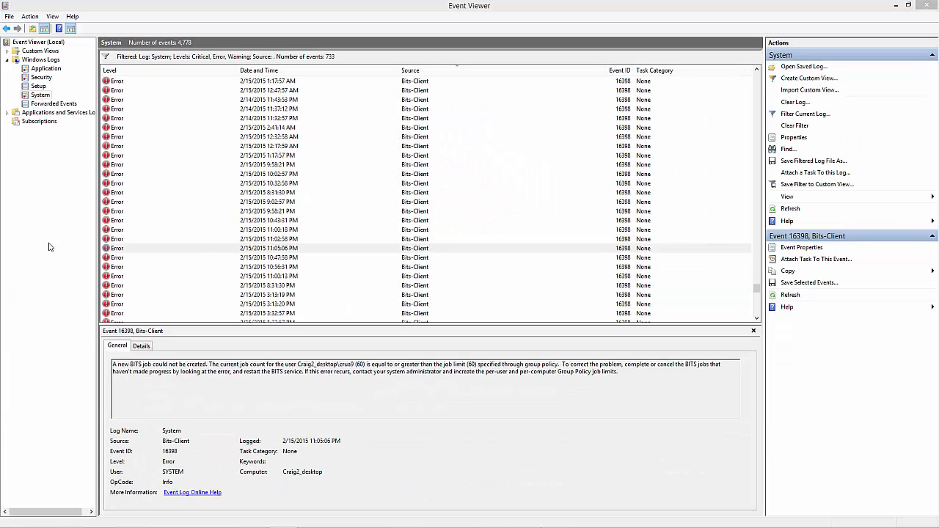
pyautogui.moveTo(72, 222)
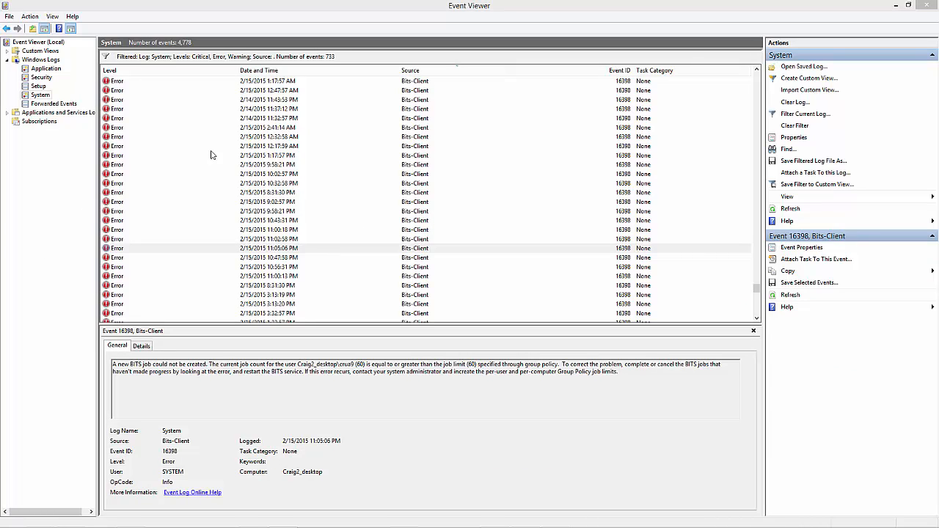
pyautogui.moveTo(493, 193)
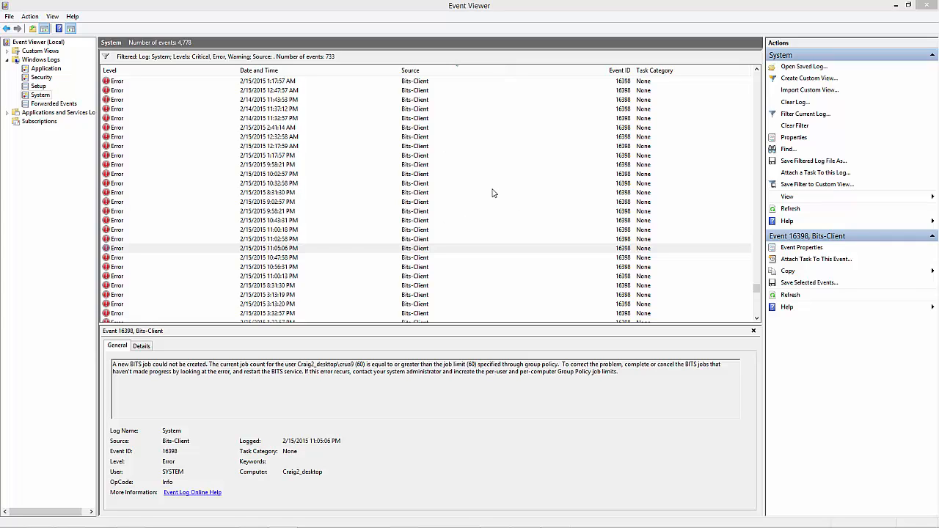
pyautogui.moveTo(392, 204)
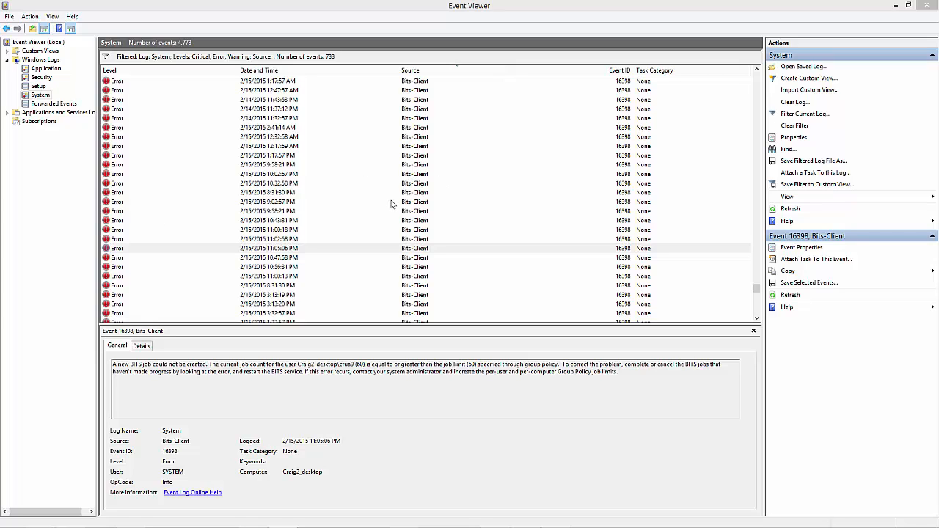
# - Inspect a Bits-Client error, then scroll past bowser, DistributedCOM, Display and Tcpip to WindowsUpdateClient
pyautogui.click(268, 183)
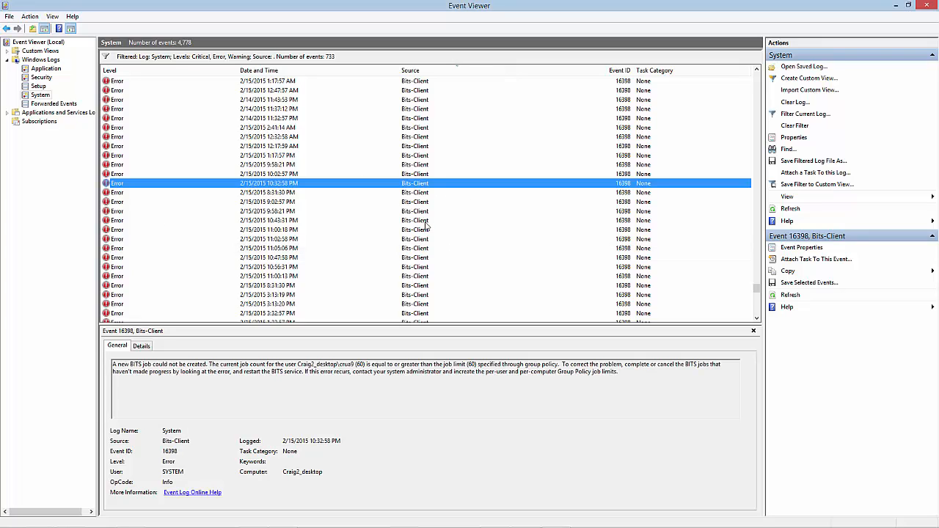
pyautogui.scroll(-3)
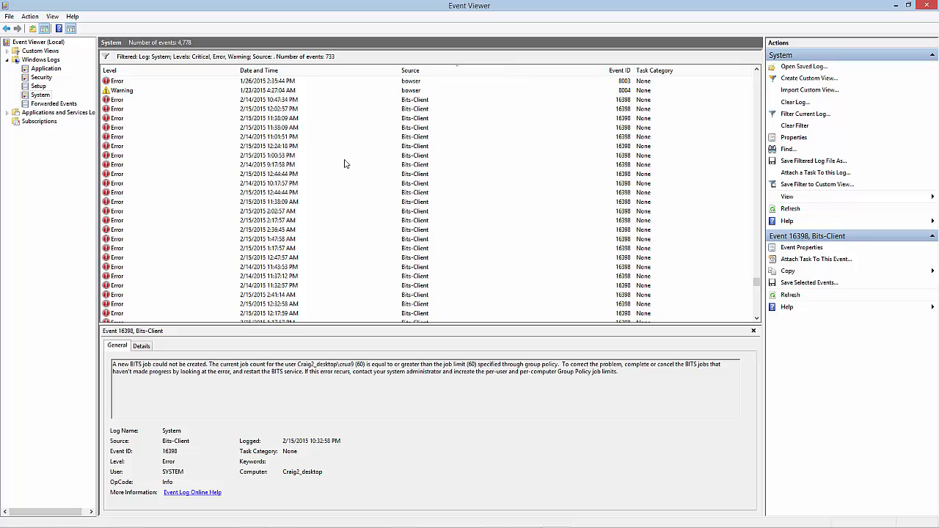
pyautogui.scroll(-3)
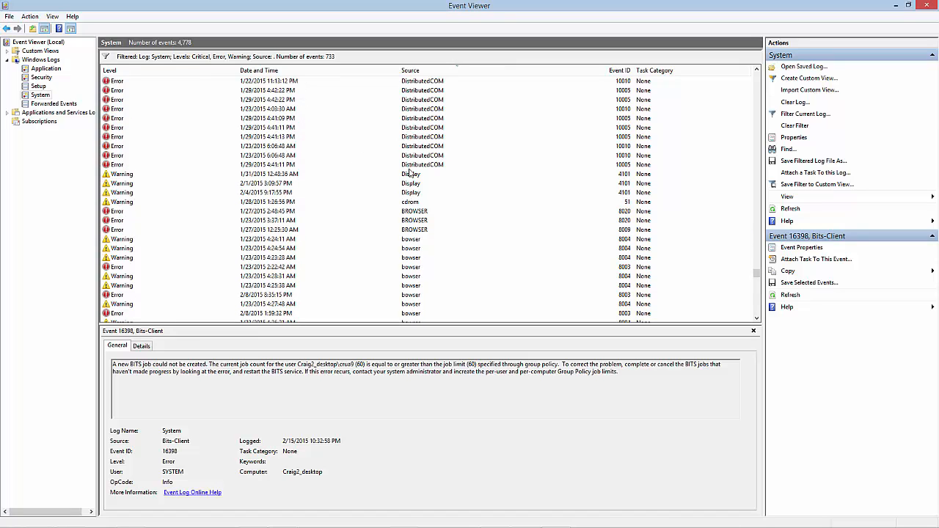
pyautogui.moveTo(424, 205)
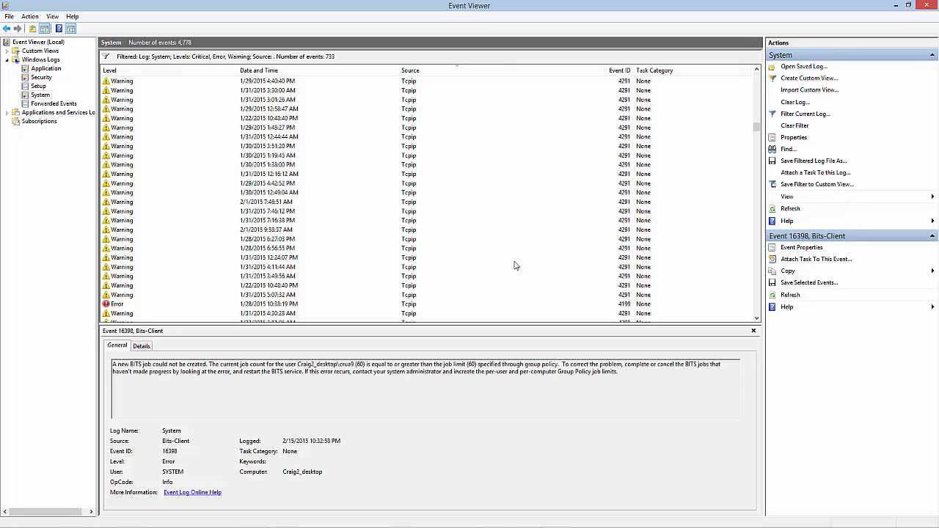
pyautogui.moveTo(501, 184)
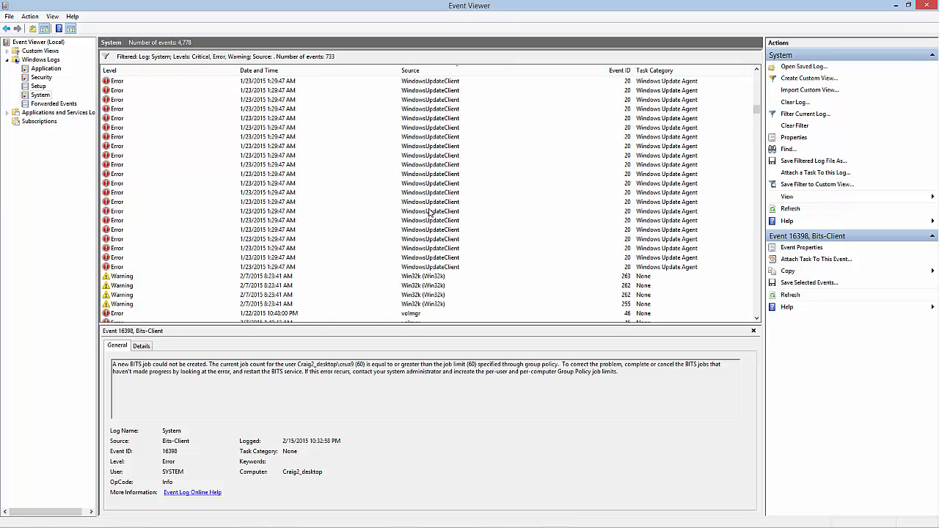
pyautogui.scroll(-3)
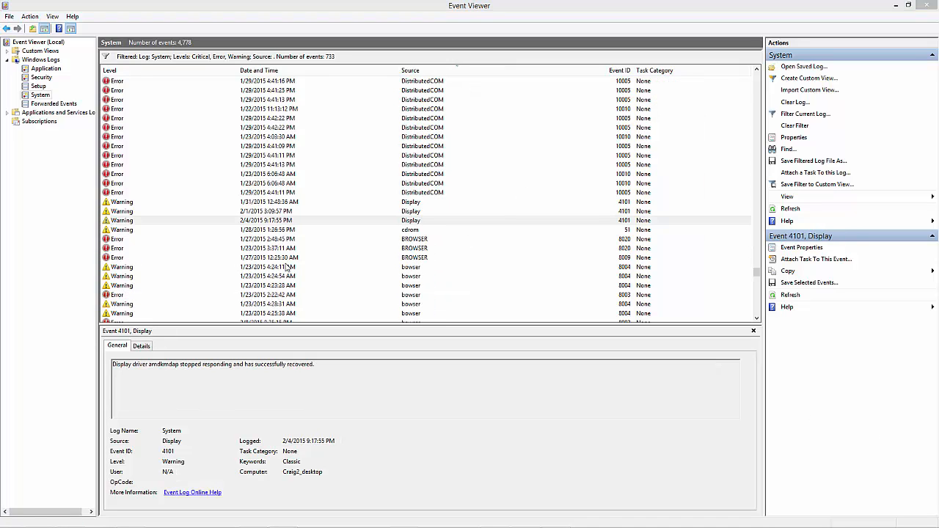
pyautogui.moveTo(263, 431)
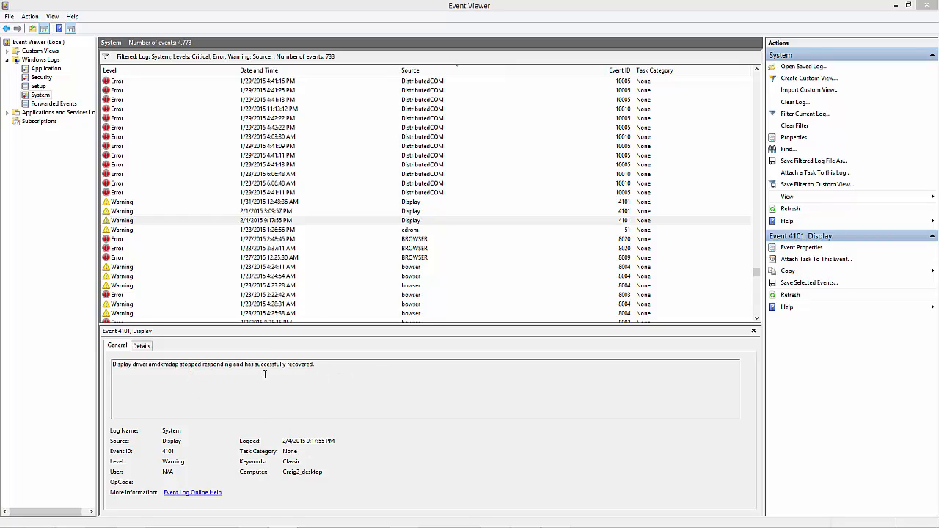
pyautogui.moveTo(259, 377)
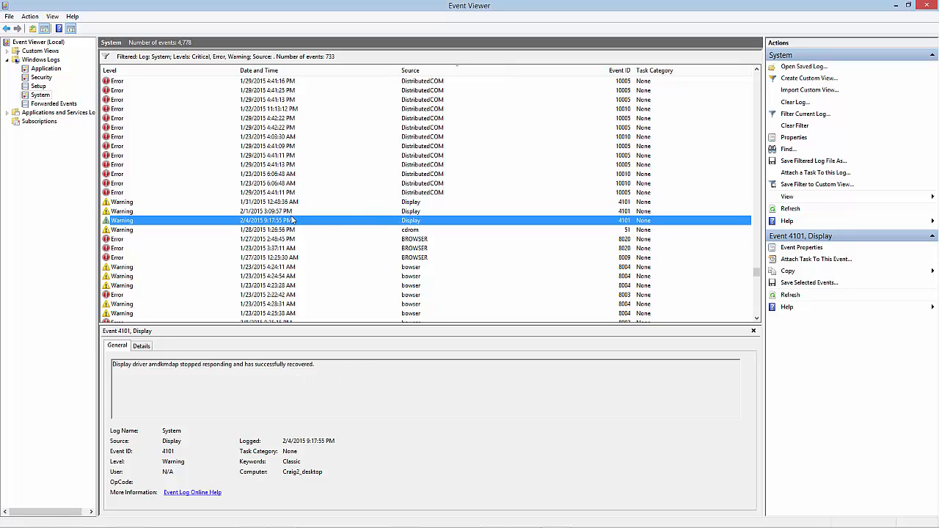
pyautogui.moveTo(352, 216)
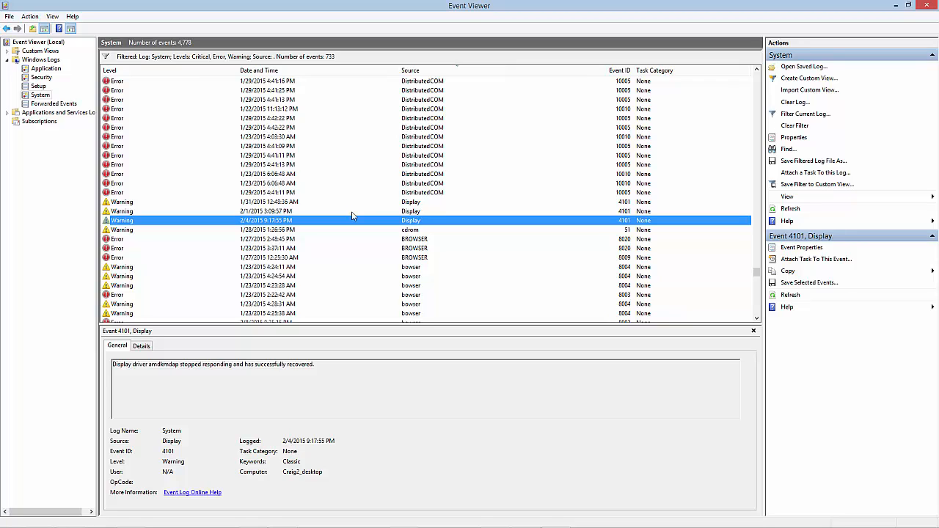
pyautogui.moveTo(382, 212)
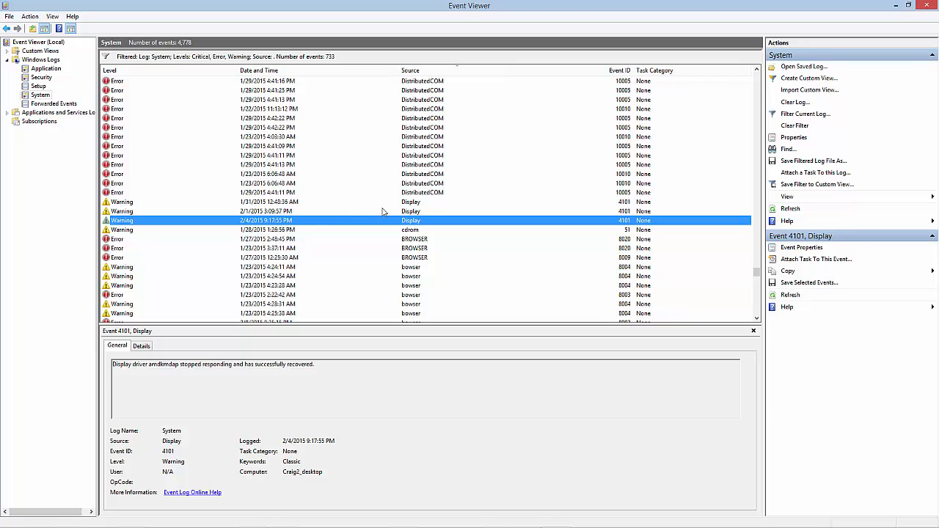
pyautogui.moveTo(380, 227)
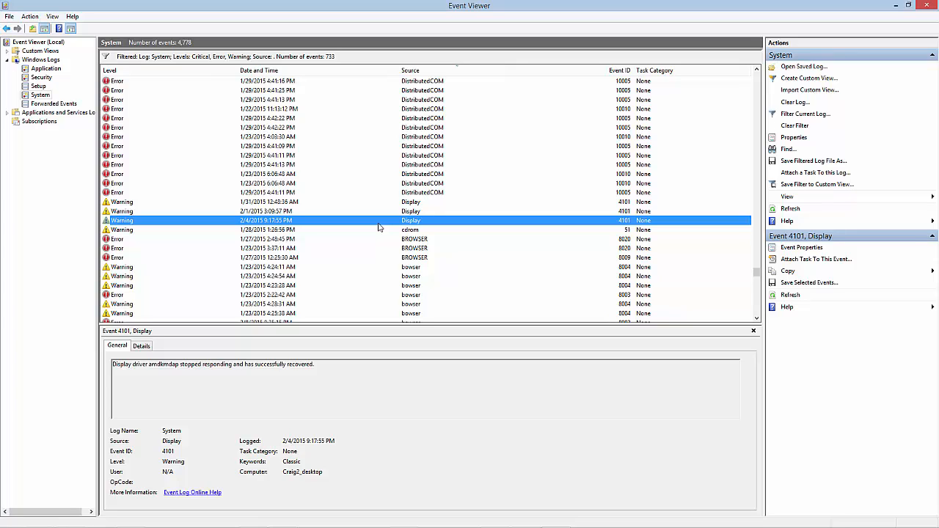
pyautogui.moveTo(374, 218)
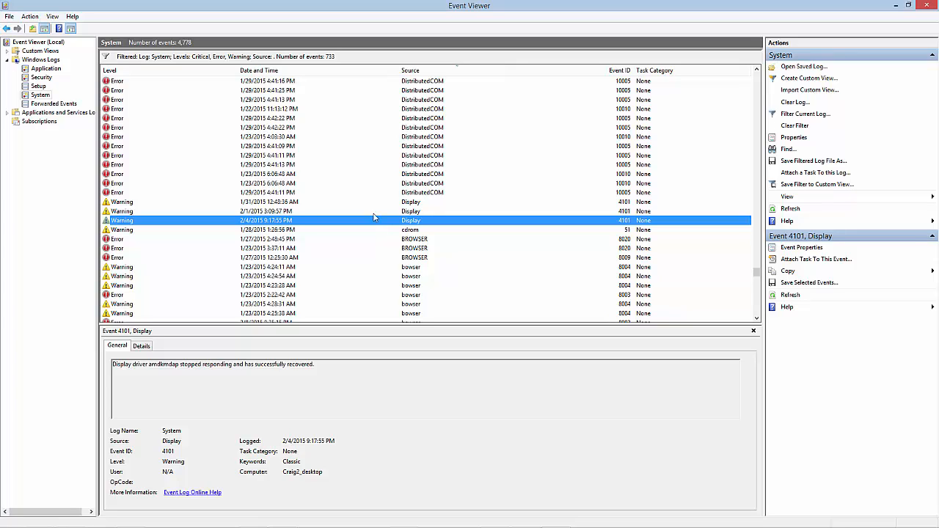